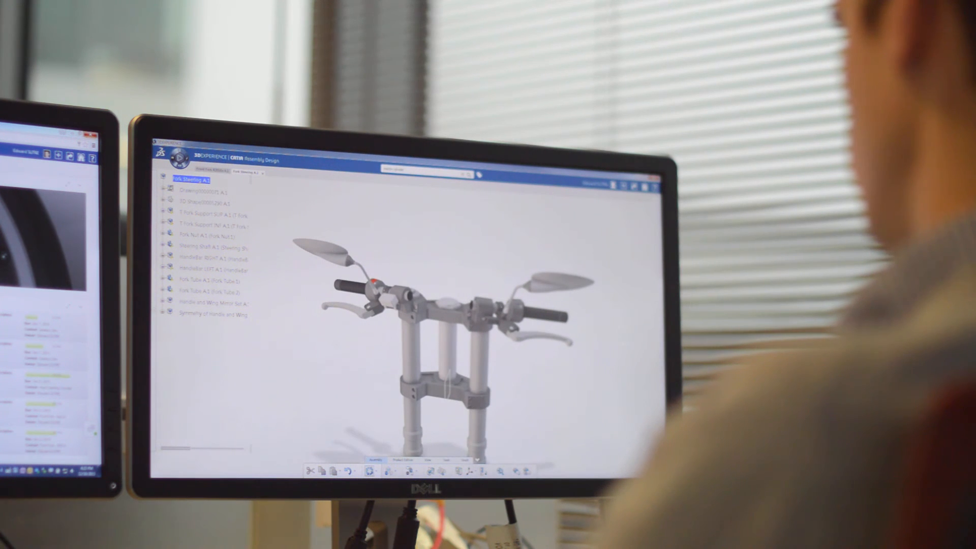
- Expand the Symmetry of Handle and Wing node and reveal the parts mirrored by Symmetry of Handle Set
click(217, 326)
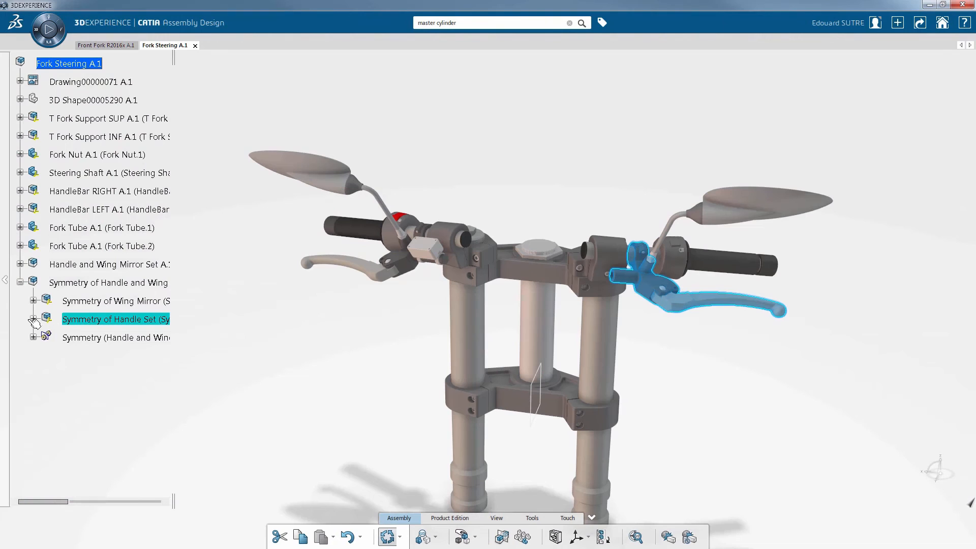
click(34, 320)
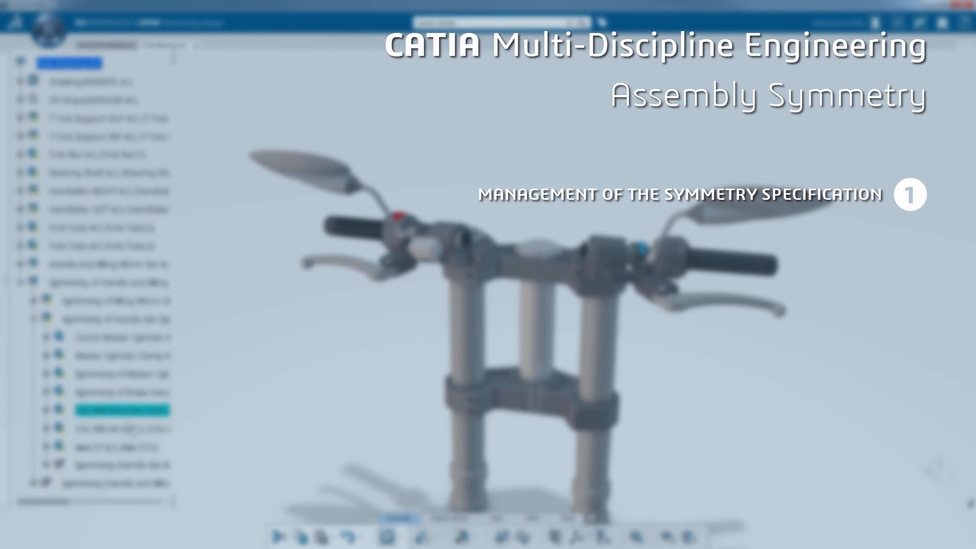
- Collapse Symmetry of Handle Set and expand the last symmetry feature to reveal its two child symmetries
click(39, 320)
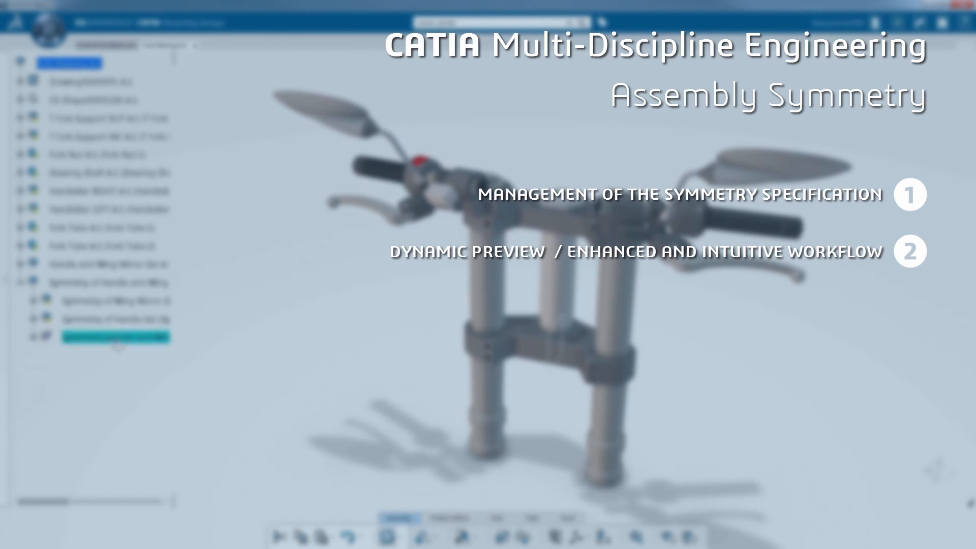
click(43, 337)
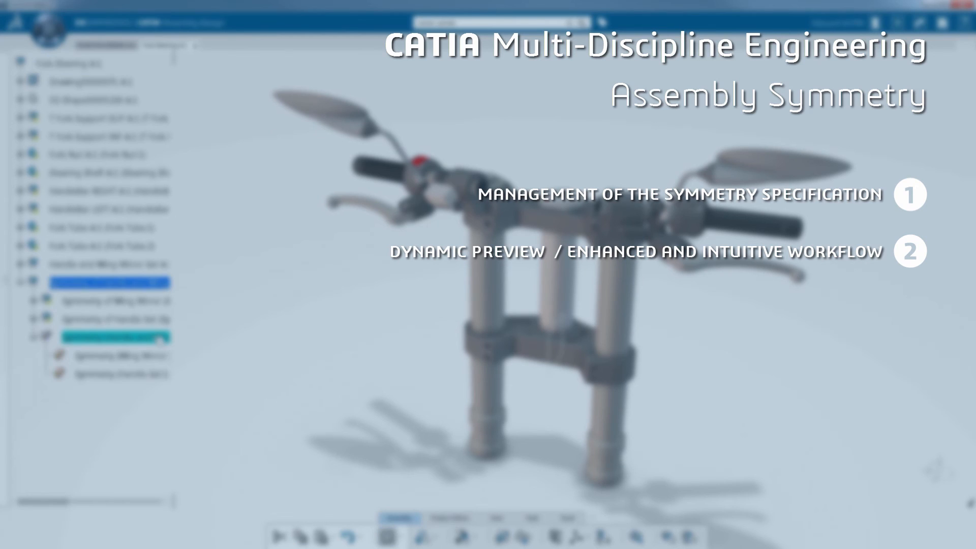